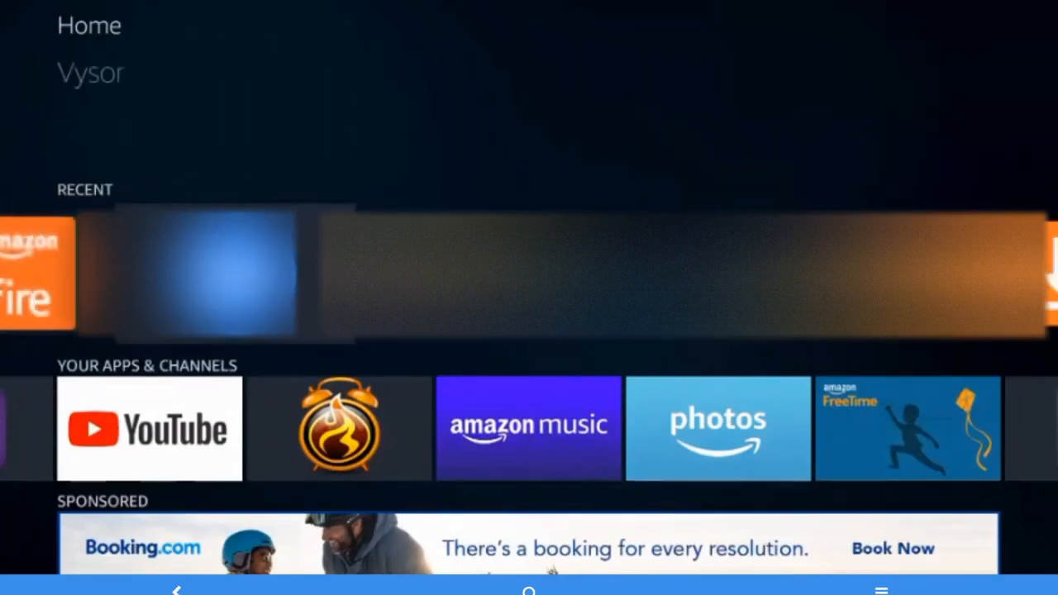
- Move through the Recent row until Amazon Silk - Web Browser is focused
scroll(right, 3)
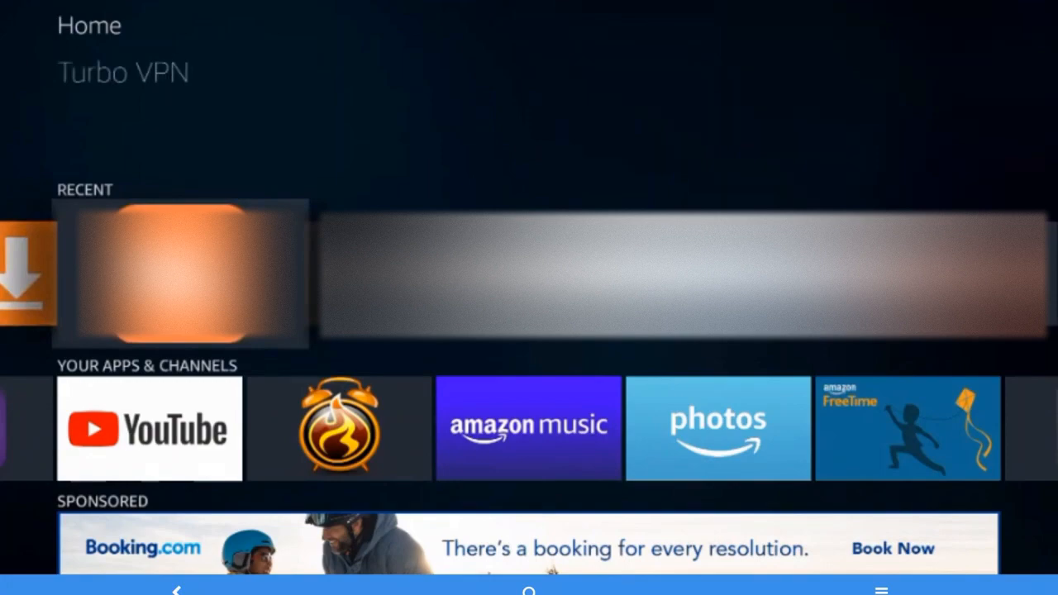
scroll(left, 3)
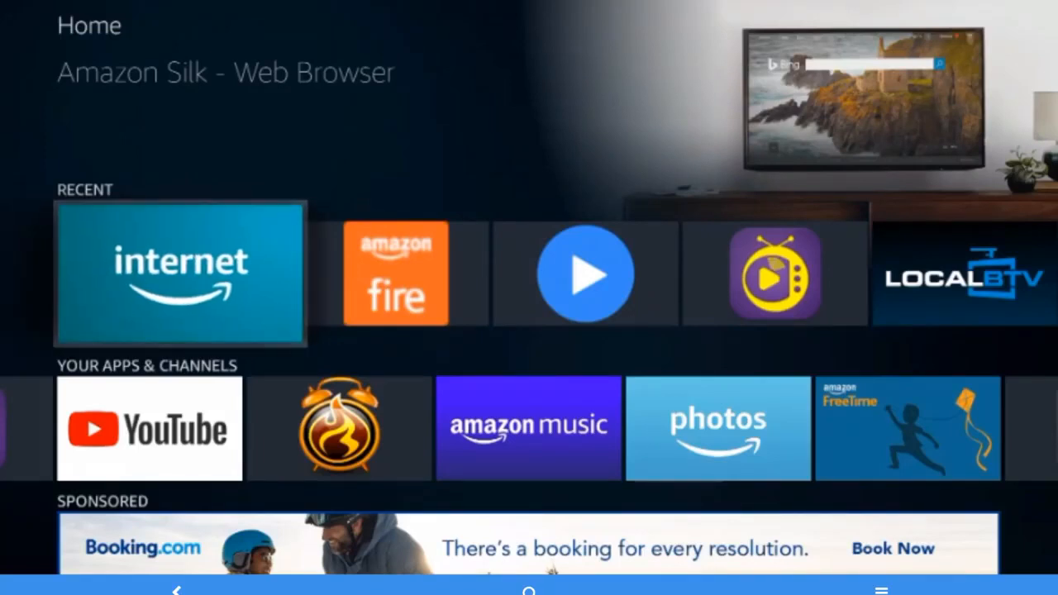
- Launch Amazon Silk and enter the web address in the URL bar
click(179, 273)
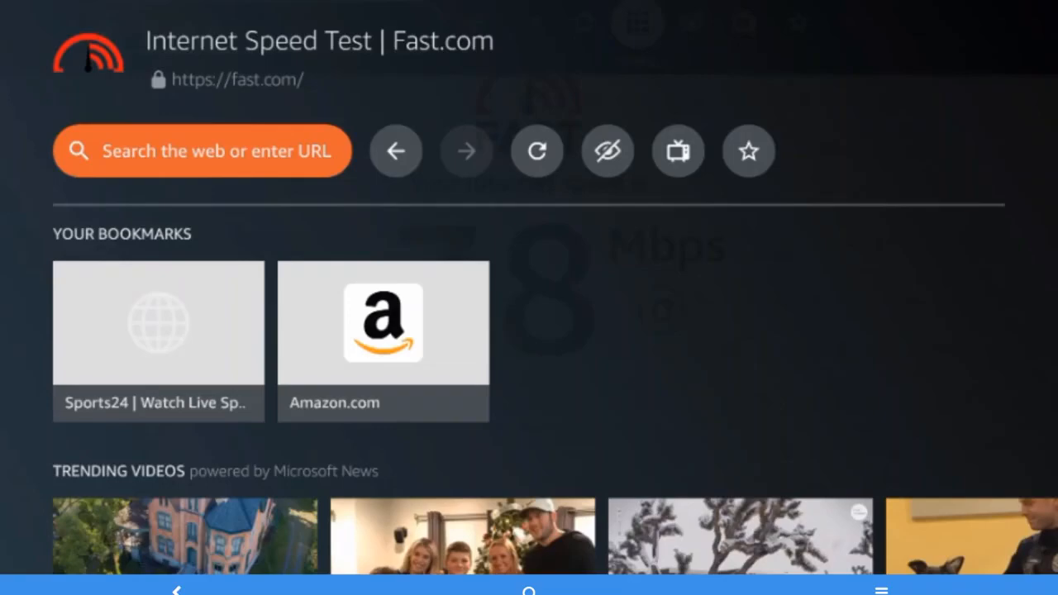
click(201, 152)
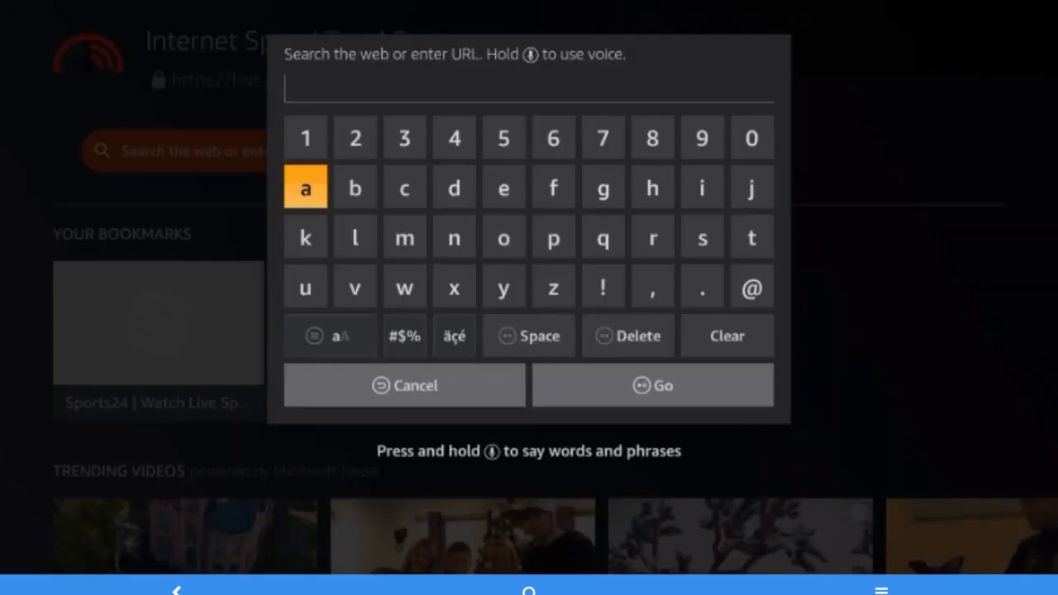
text(facebook.com)
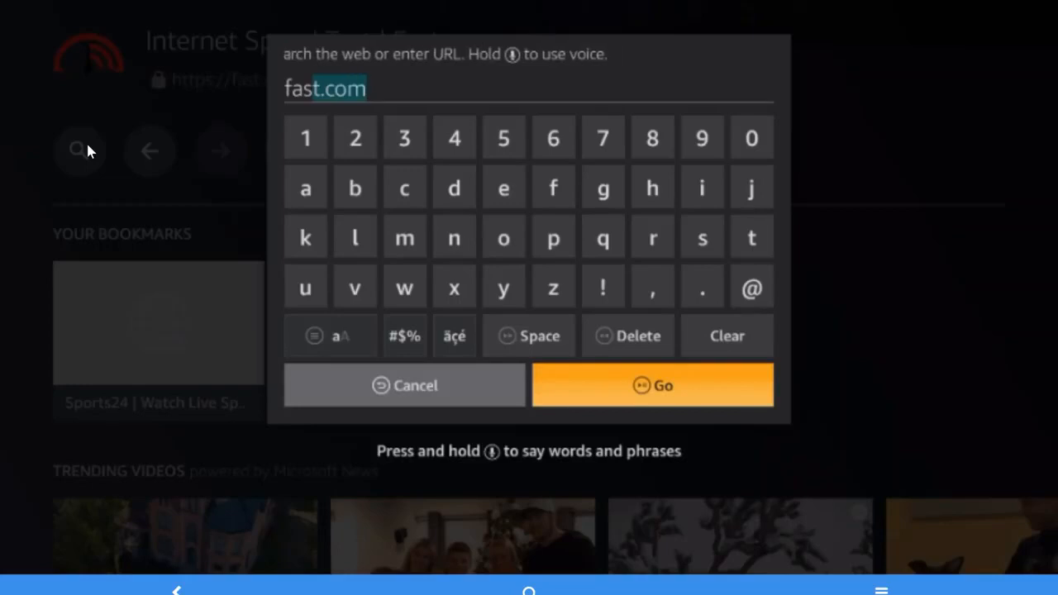
- Load fast.com and let the speed test report 38 Mbps
click(651, 385)
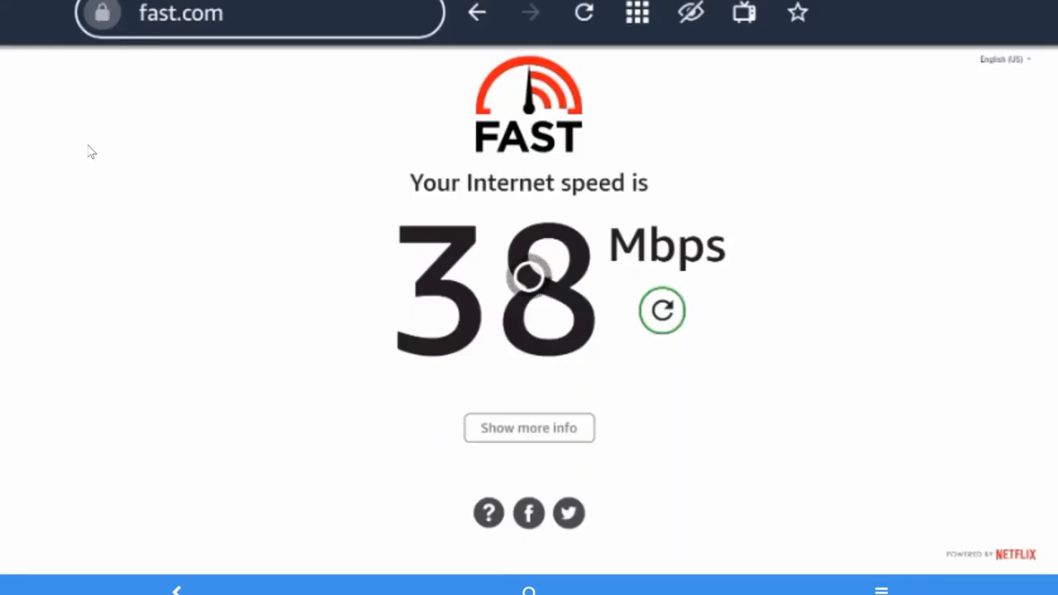
click(661, 311)
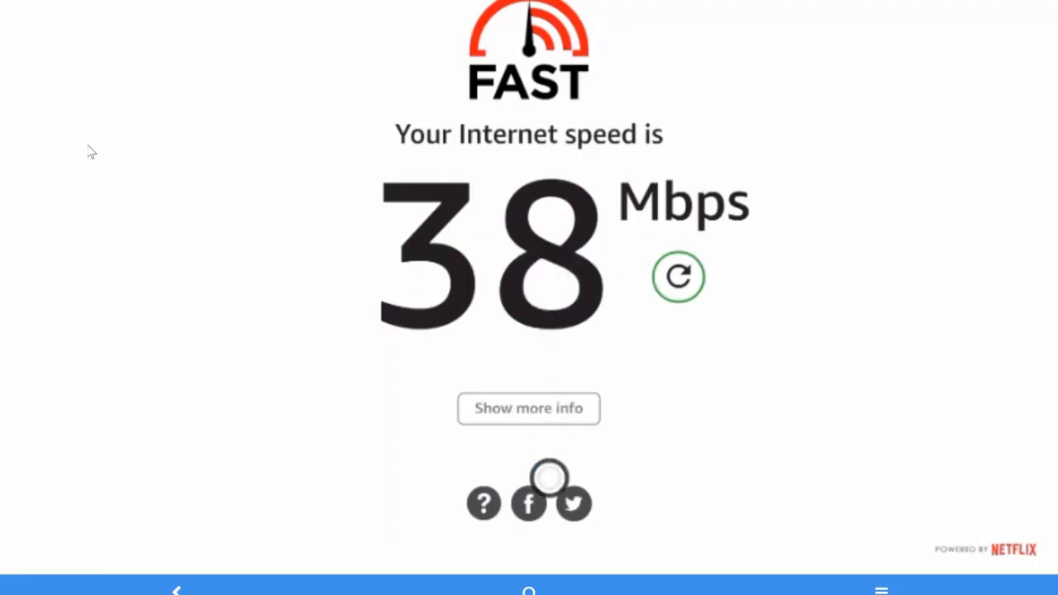
- Expand the result to show 14 ms unloaded, 390 ms loaded latency and 13 Mbps upload
click(544, 409)
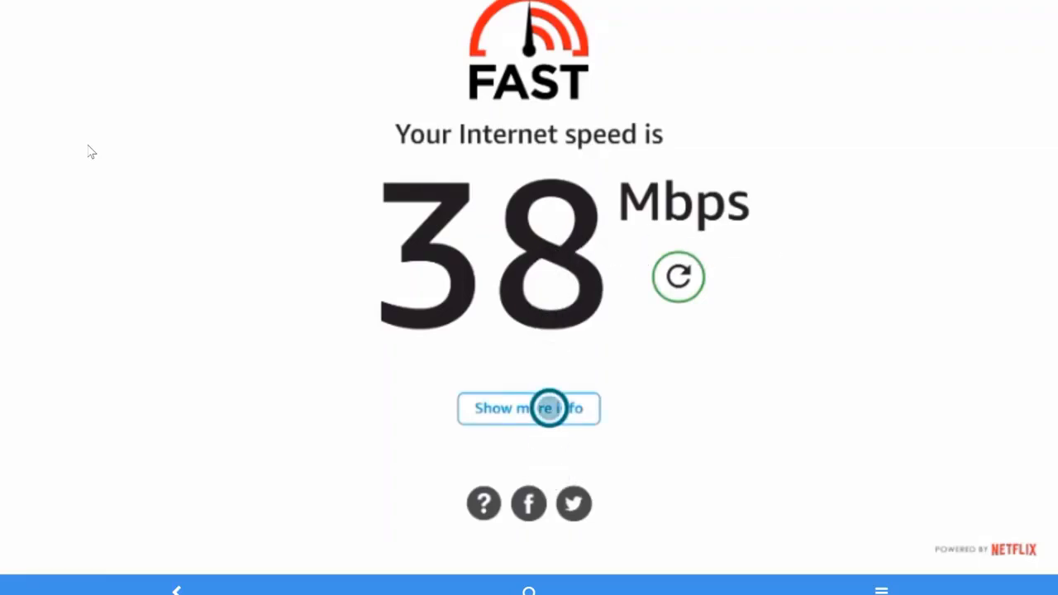
click(528, 408)
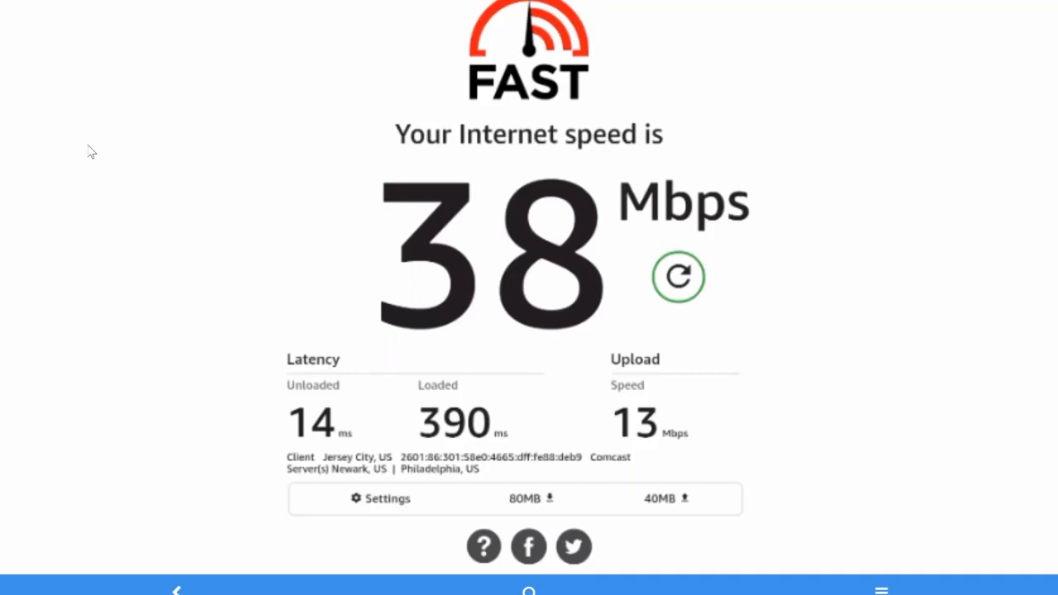
mouse_move(91, 147)
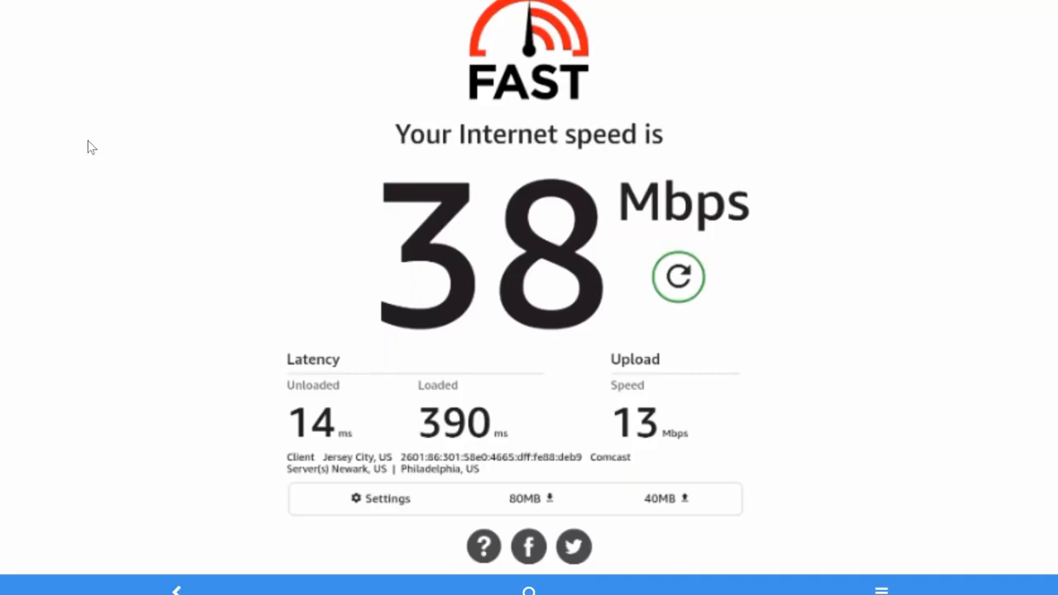